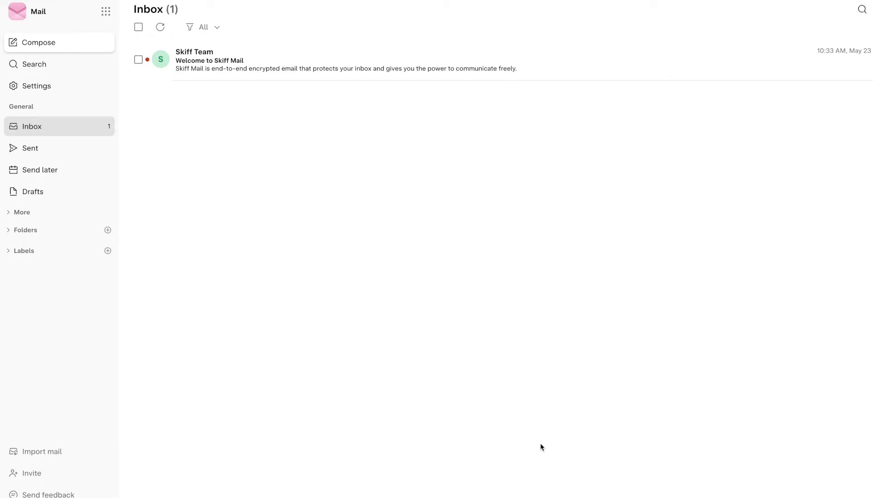
mouse_move(90, 59)
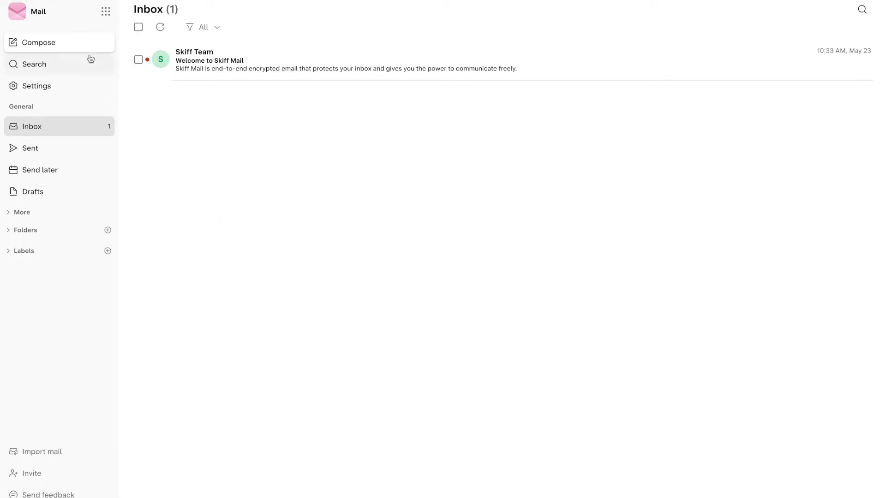
- Start a new message, then reach Signature settings with an empty Add signature field
left_click(39, 43)
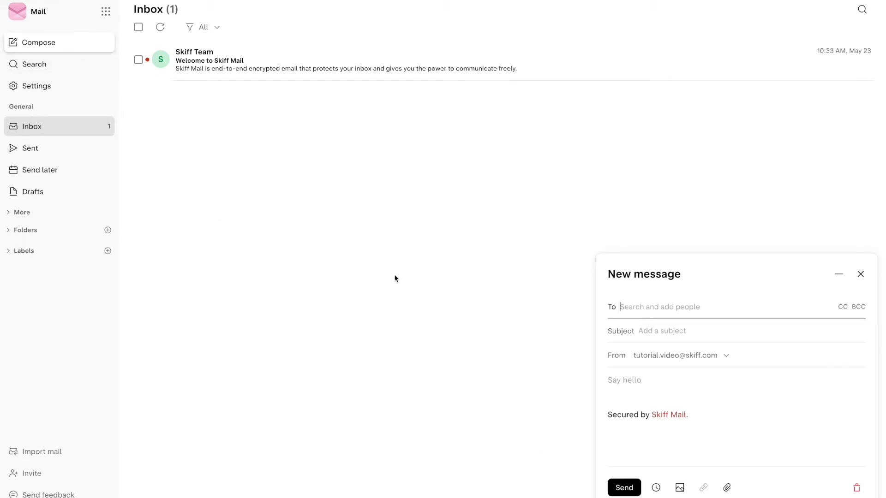
mouse_move(421, 315)
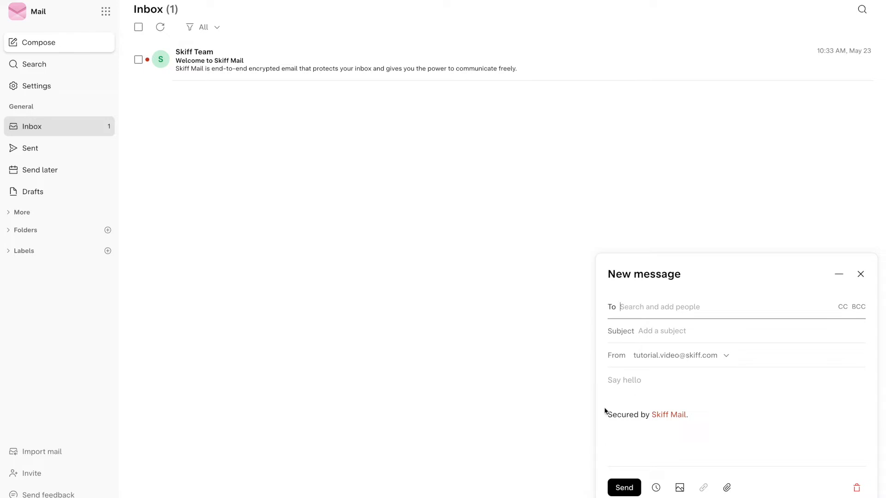
mouse_move(599, 418)
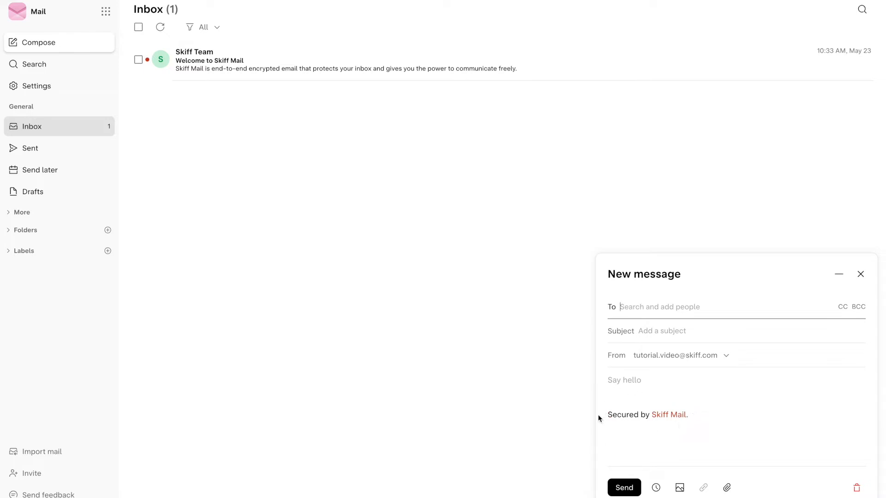
mouse_move(508, 373)
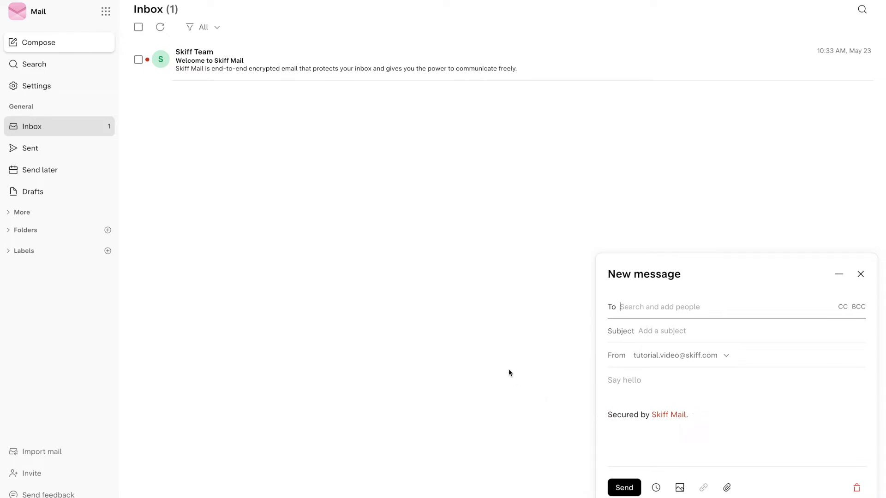
mouse_move(243, 167)
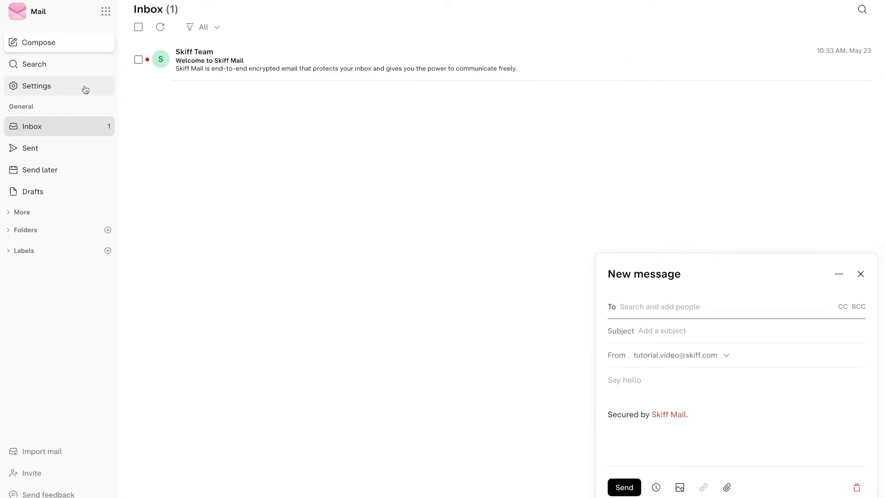
left_click(36, 86)
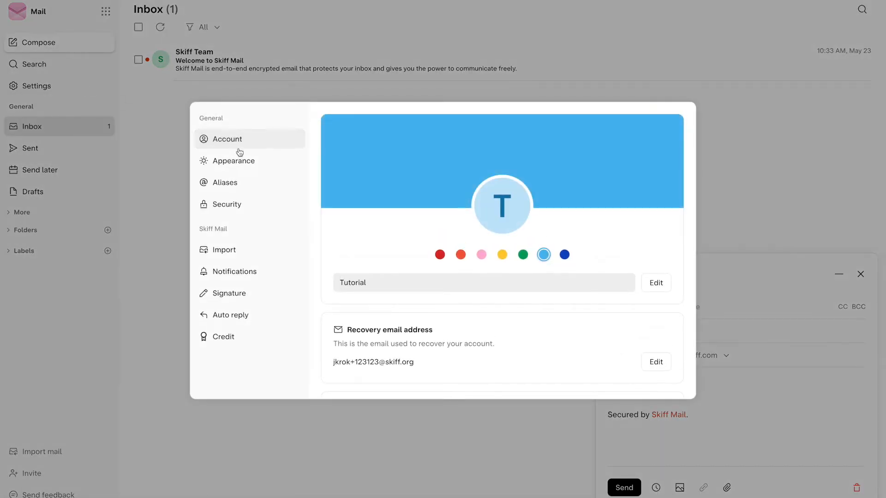
left_click(228, 293)
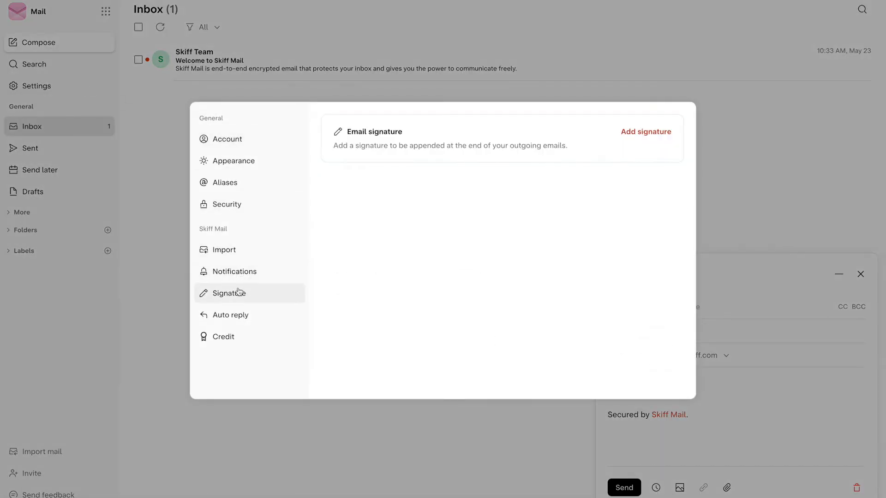
mouse_move(285, 296)
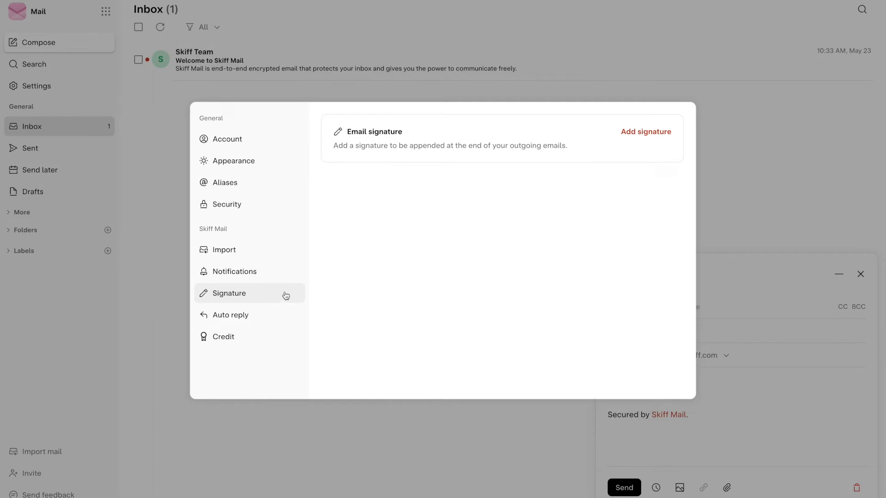
left_click(646, 131)
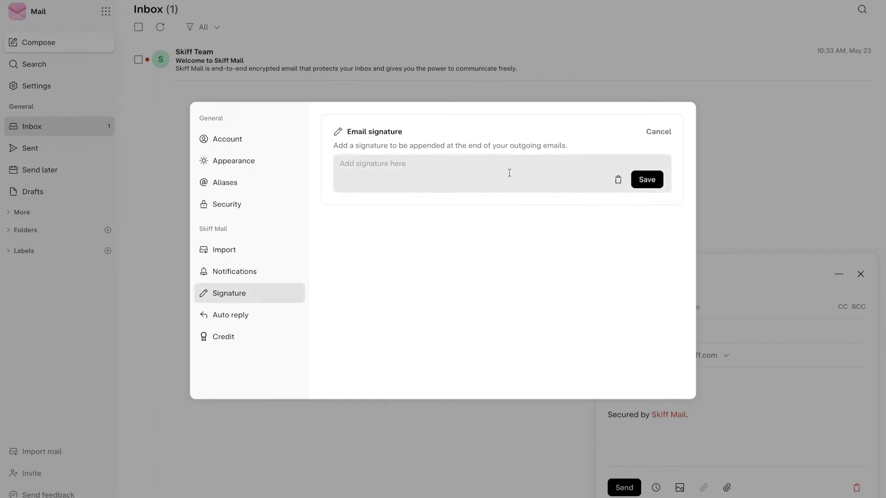
- Enter 'John Doe | Content at Skiff' as the signature and save it
type("John Doe")
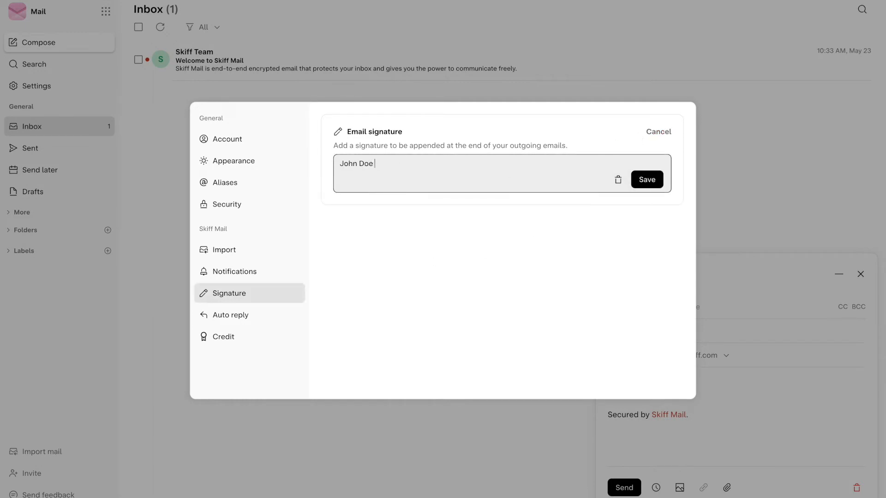
type("|")
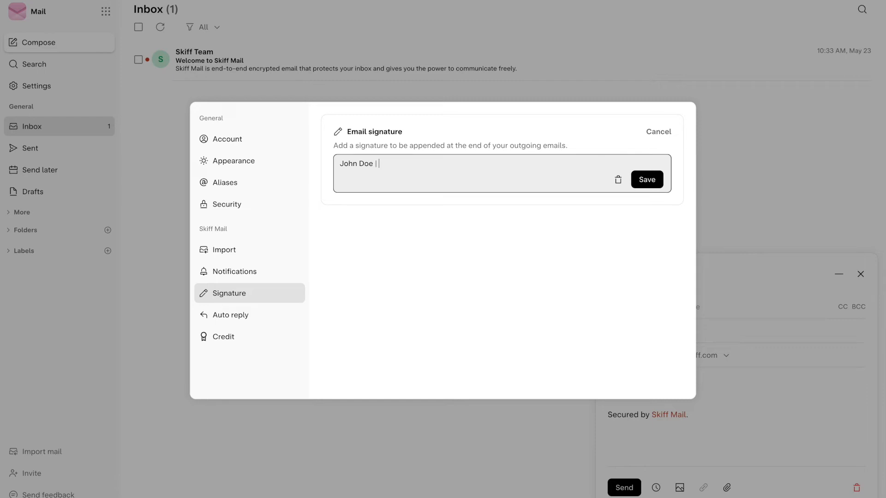
type("Content at Ski")
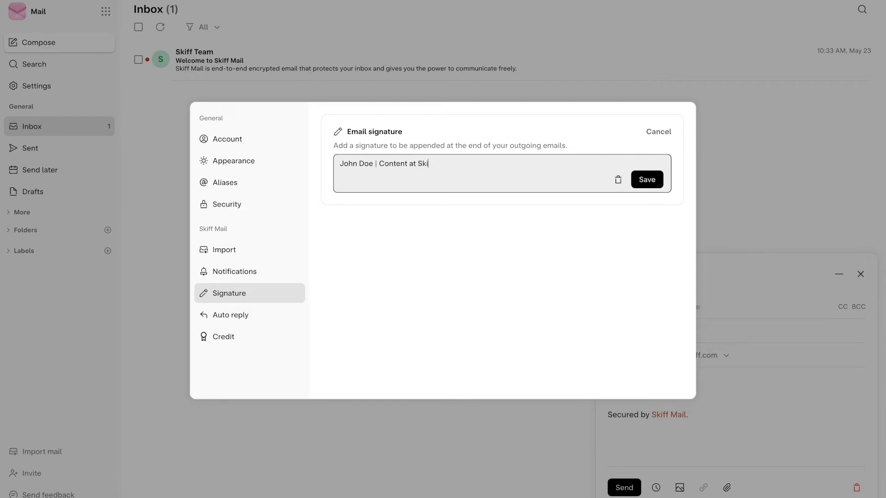
type("ff")
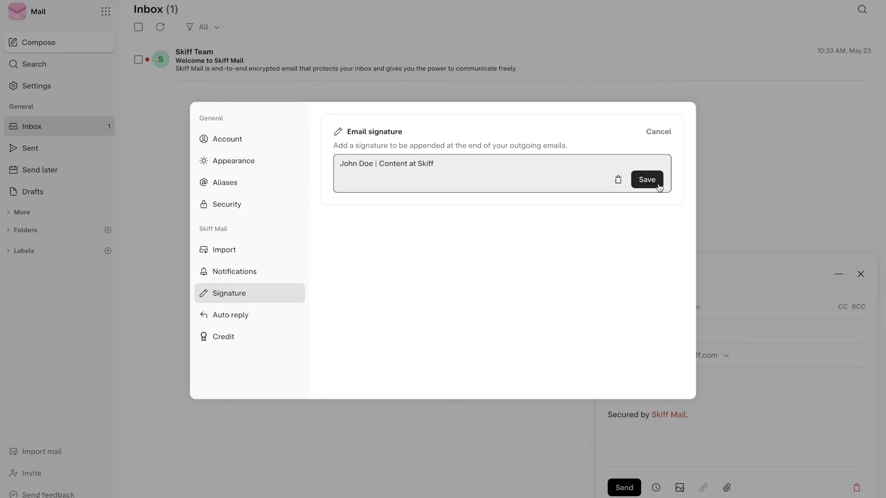
left_click(647, 180)
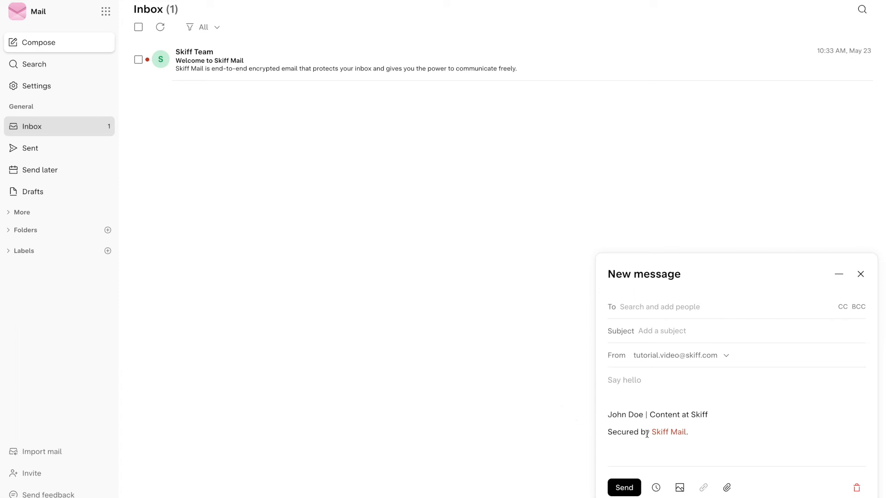
mouse_move(861, 275)
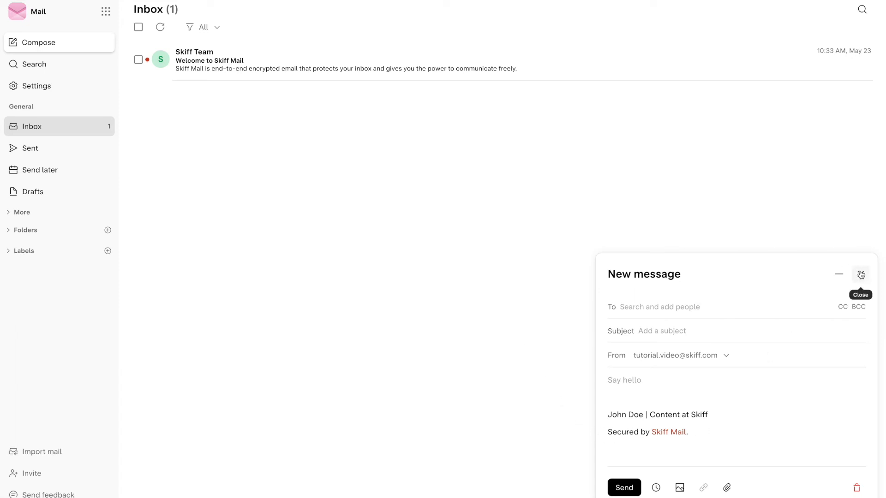
mouse_move(549, 317)
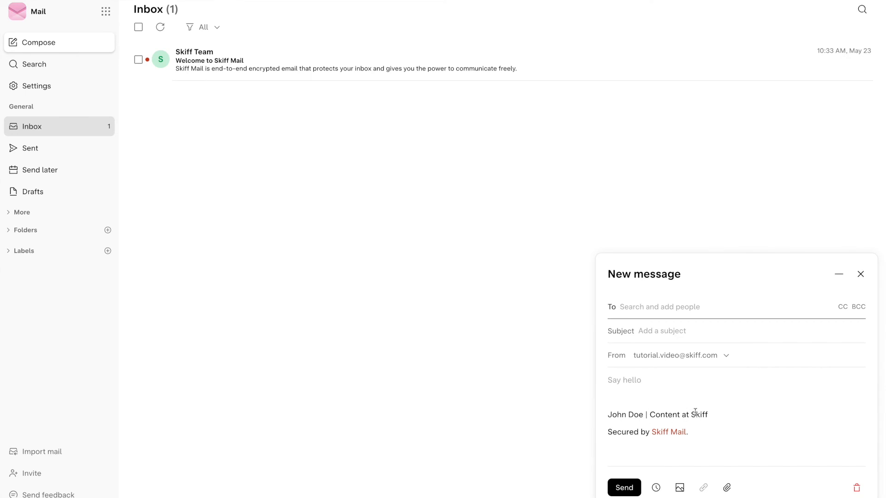
mouse_move(767, 372)
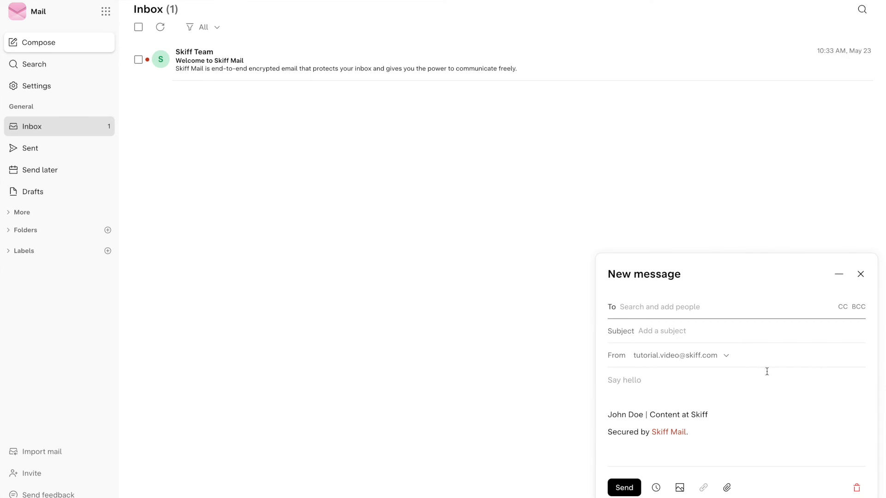
mouse_move(860, 275)
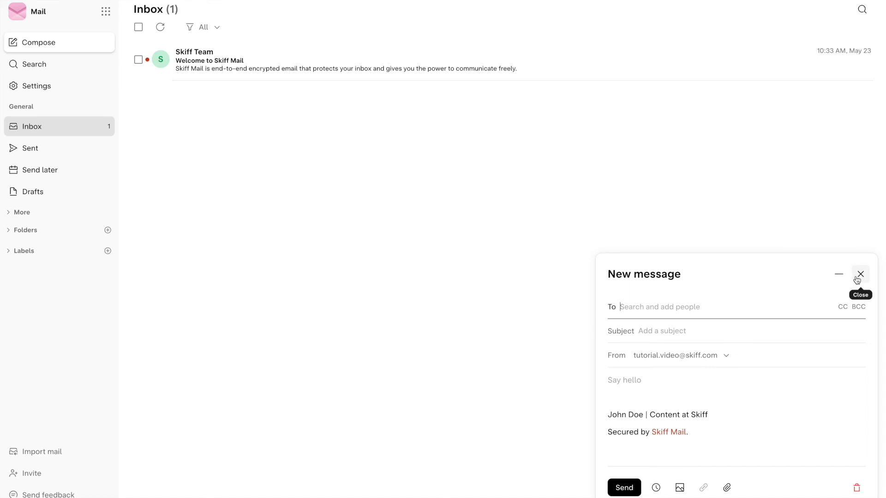